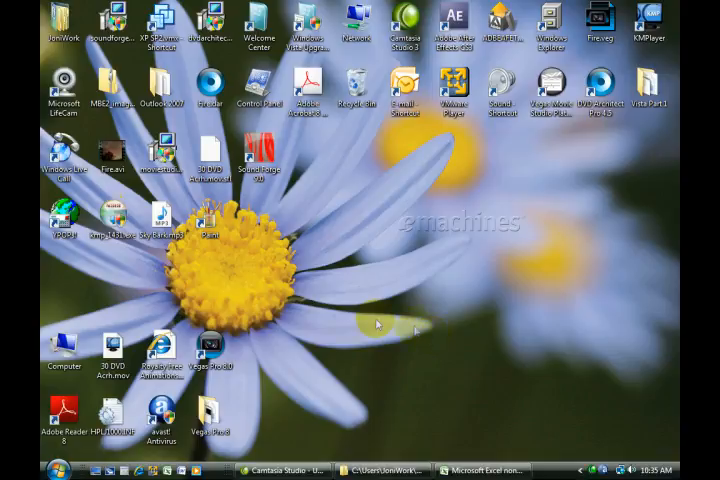
Reach the Ease of Access Center through Start and the Control Panel
{"action": "left_click", "coordinate": [12, 470]}
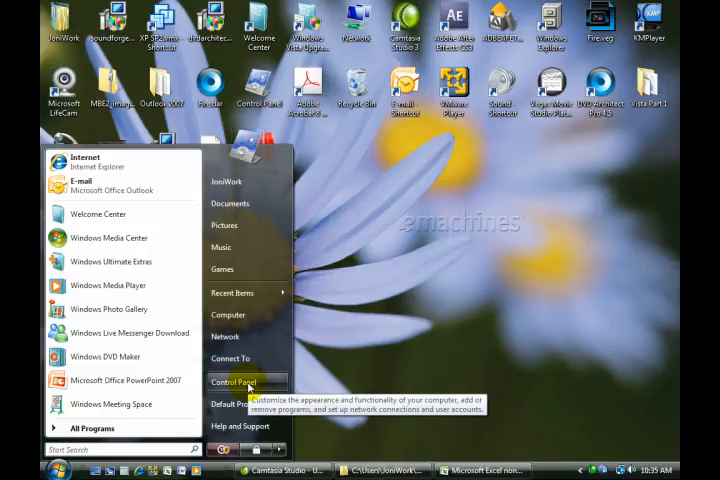
{"action": "left_click", "coordinate": [236, 382]}
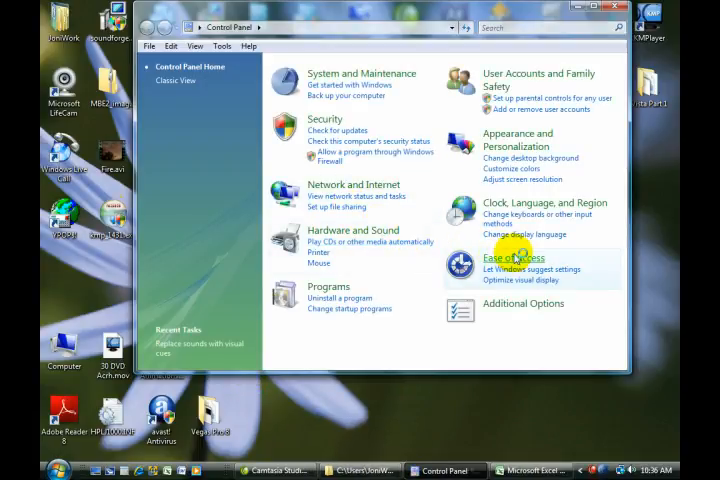
{"action": "left_click", "coordinate": [504, 258]}
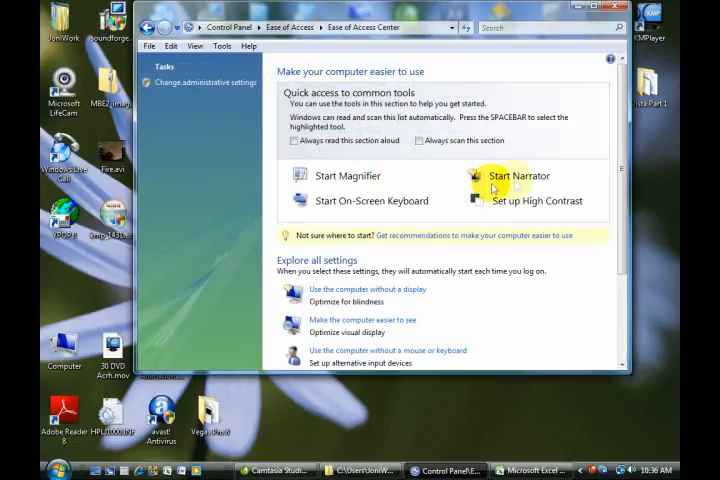
{"action": "mouse_move", "coordinate": [500, 178]}
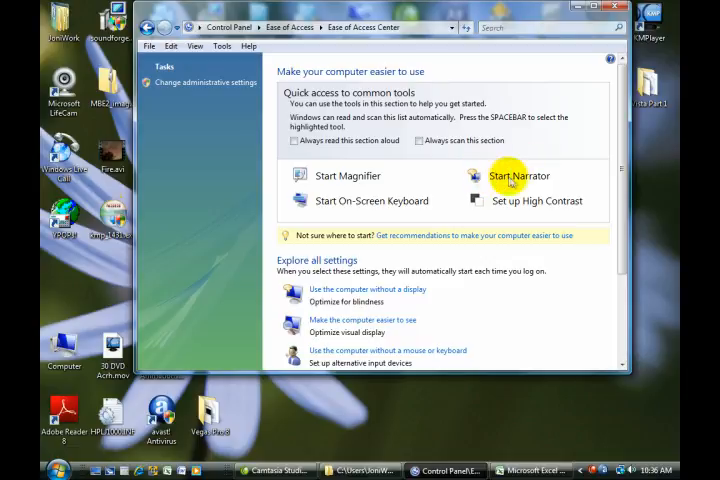
{"action": "mouse_move", "coordinate": [520, 176]}
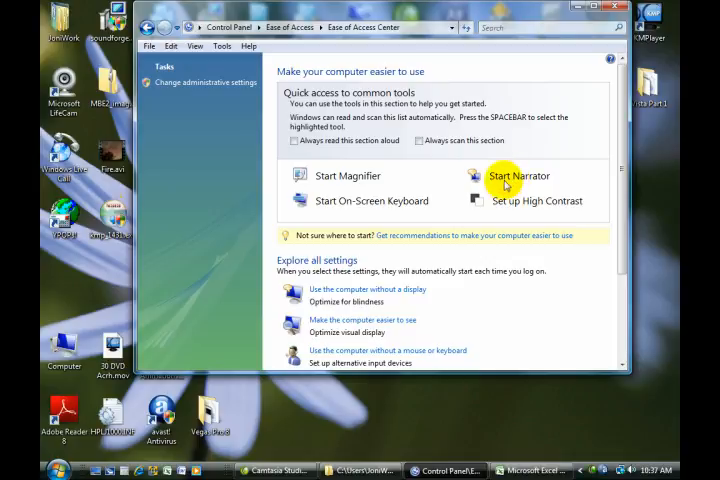
Start Narrator and bring up its Voice Settings dialog with voice, speed, volume and pitch
{"action": "left_click", "coordinate": [518, 176]}
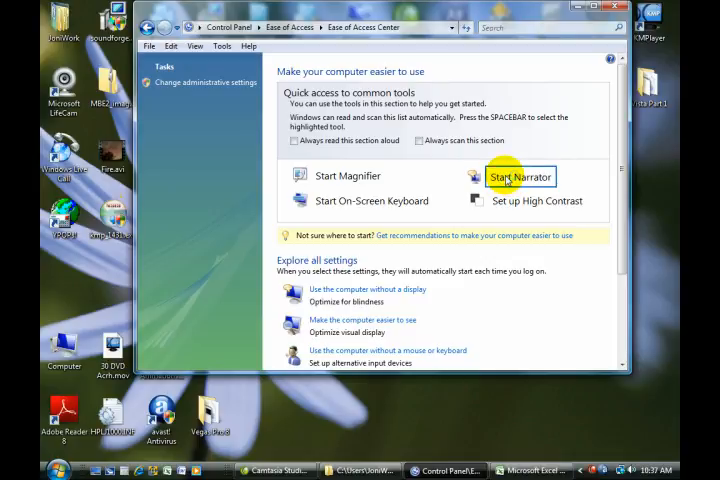
{"action": "mouse_move", "coordinate": [518, 176]}
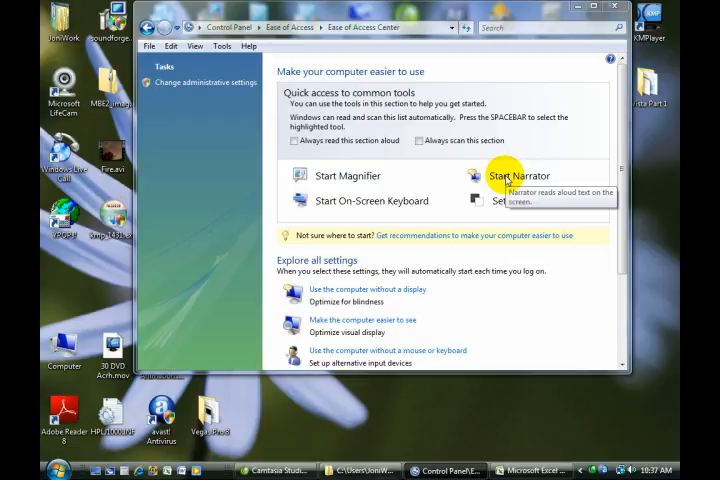
{"action": "left_click", "coordinate": [516, 176]}
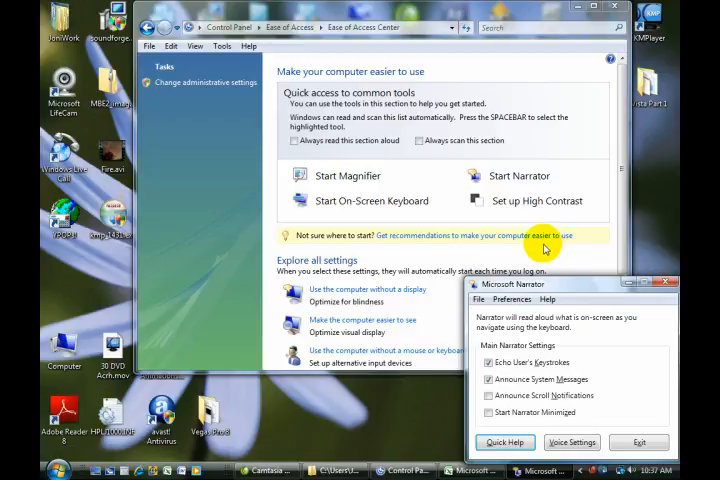
{"action": "mouse_move", "coordinate": [596, 336]}
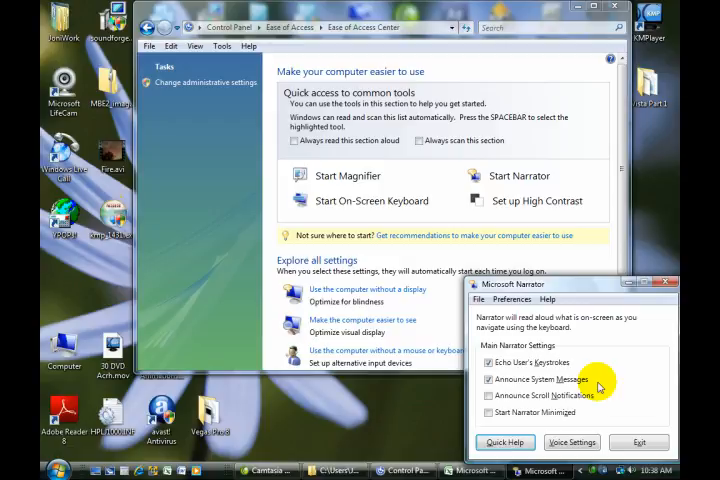
{"action": "mouse_move", "coordinate": [592, 404]}
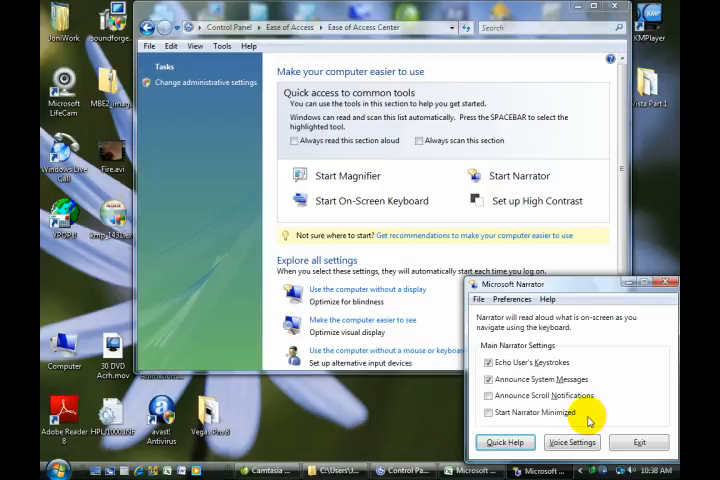
{"action": "left_click", "coordinate": [572, 442]}
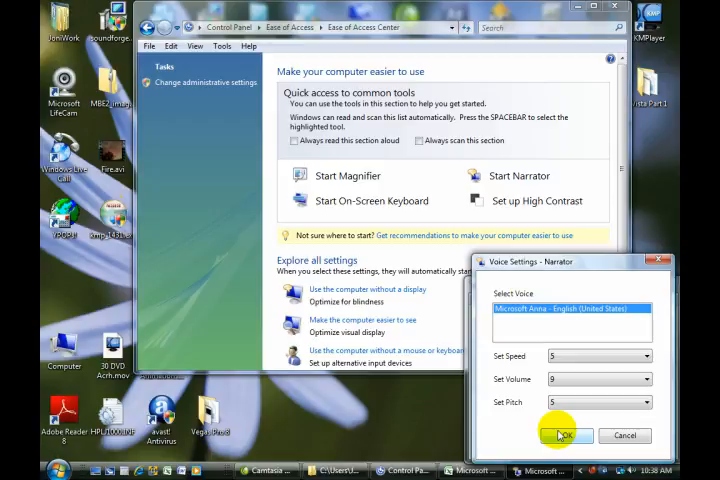
Accept the current voice, speed, volume and pitch with OK
{"action": "left_click", "coordinate": [564, 436]}
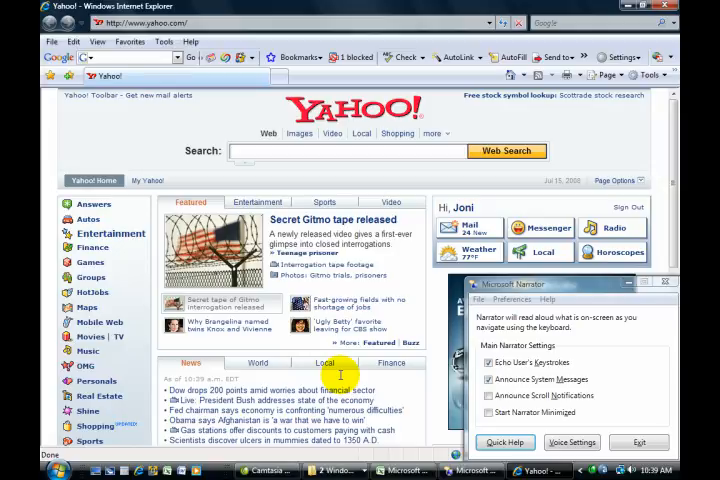
Search Yahoo for 'preamble to the constitution' using the typed suggestion
{"action": "type", "text": "pd"}
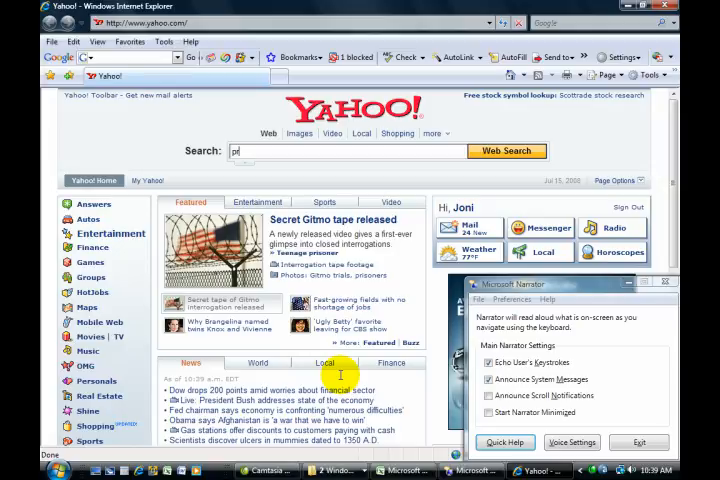
{"action": "type", "text": "reamb"}
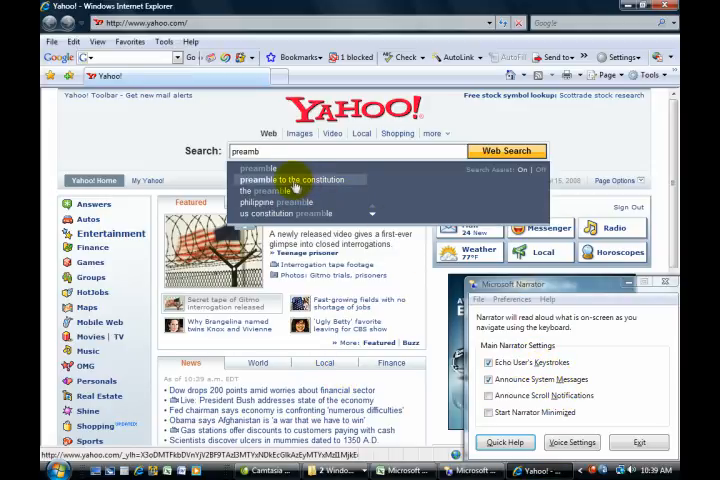
{"action": "left_click", "coordinate": [300, 180]}
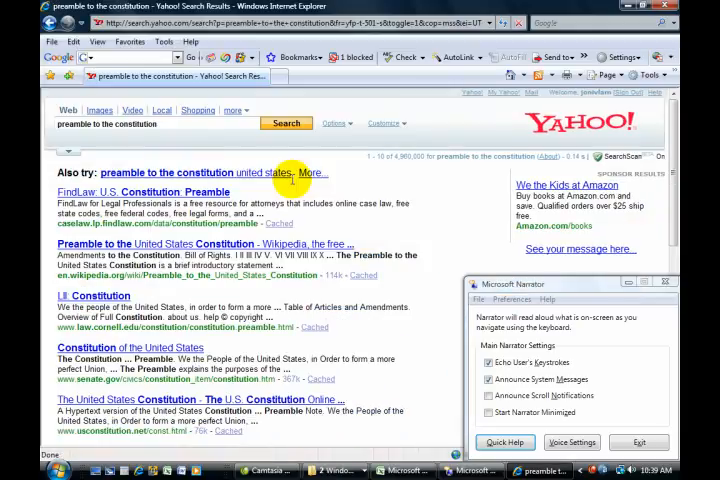
Follow the Wikipedia result to 'Preamble to the United States Constitution'
{"action": "left_click", "coordinate": [204, 244]}
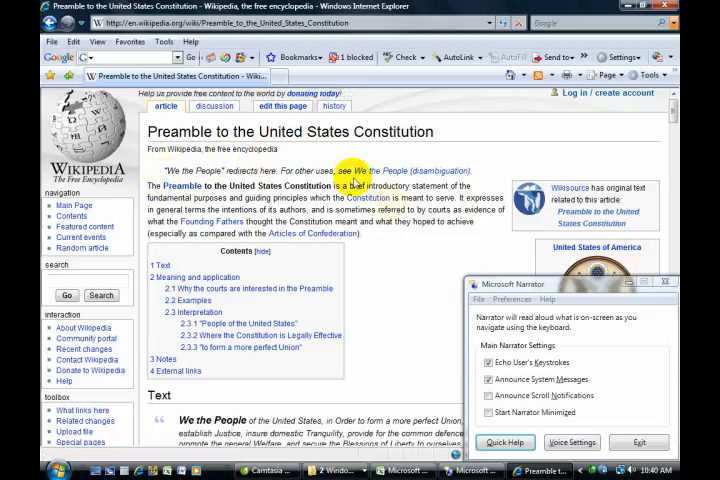
{"action": "mouse_move", "coordinate": [478, 250]}
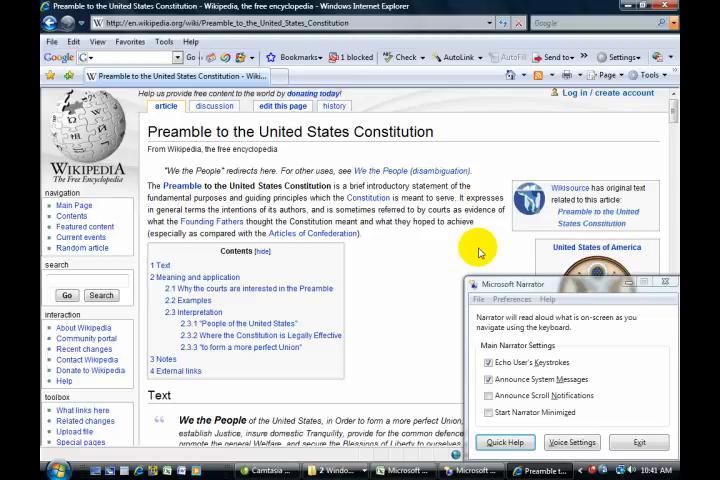
{"action": "mouse_move", "coordinate": [500, 292]}
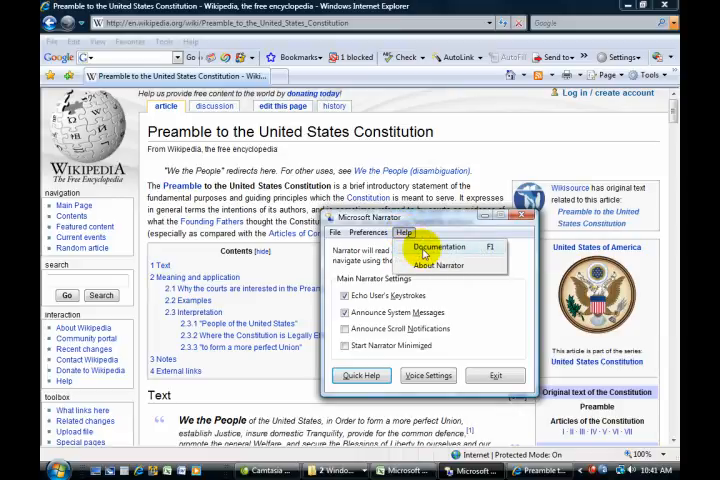
Reach the 'Choose which text Narrator reads aloud' topic and review its keyboard shortcut table
{"action": "left_click", "coordinate": [438, 246]}
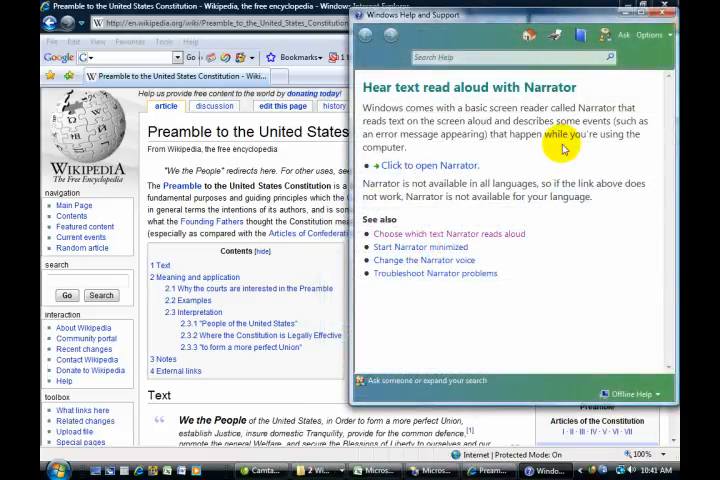
{"action": "mouse_move", "coordinate": [504, 252]}
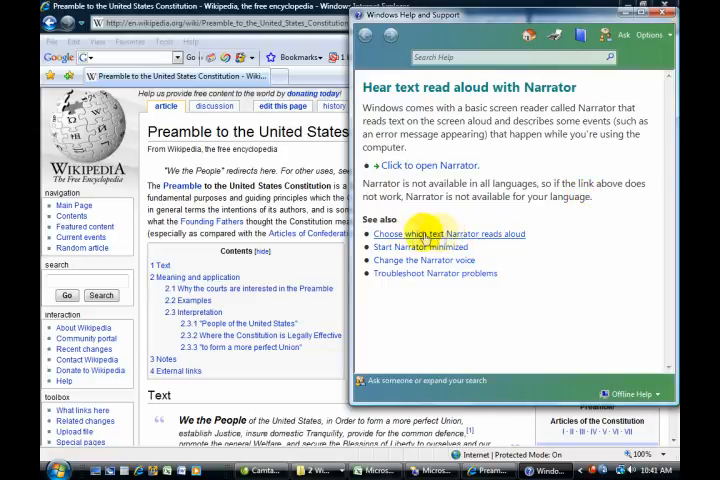
{"action": "left_click", "coordinate": [452, 234]}
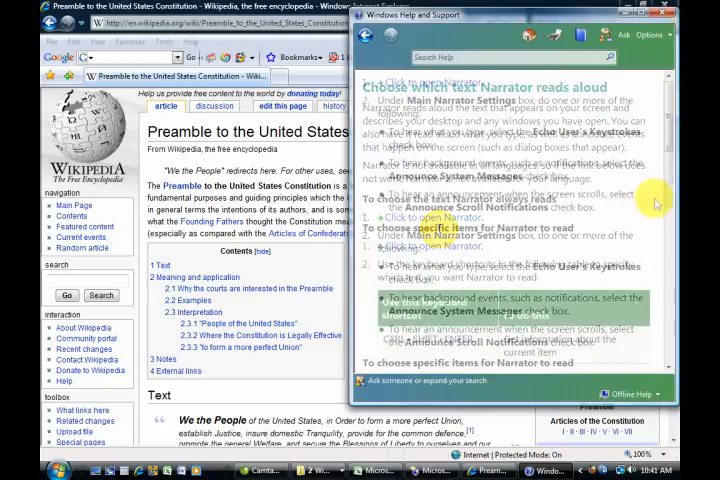
{"action": "scroll", "scroll_direction": "down", "scroll_amount": 3}
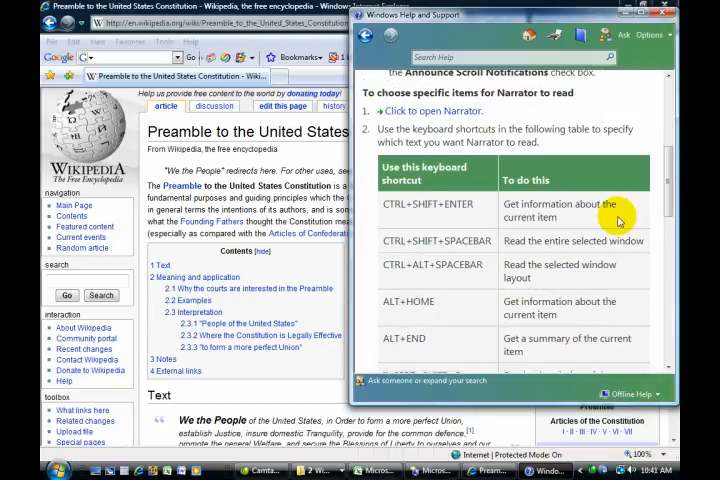
{"action": "scroll", "scroll_direction": "down", "scroll_amount": 3}
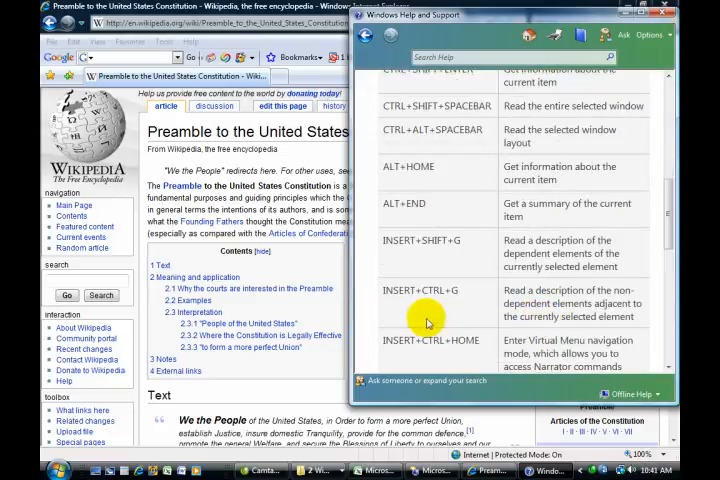
{"action": "scroll", "scroll_direction": "down", "scroll_amount": 3}
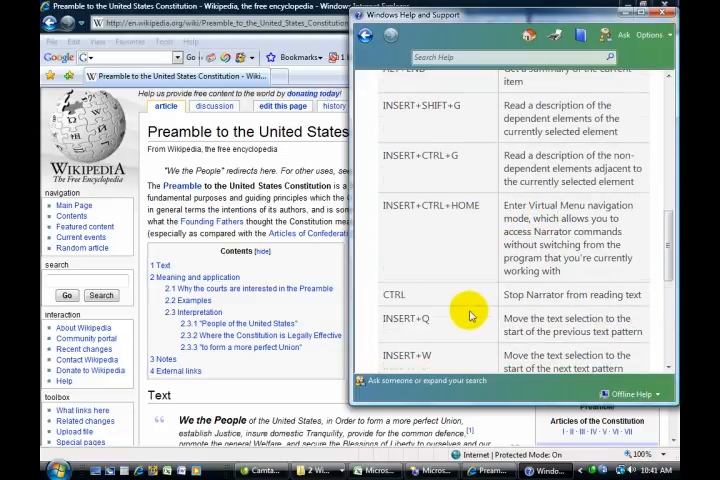
{"action": "scroll", "scroll_direction": "down", "scroll_amount": 3}
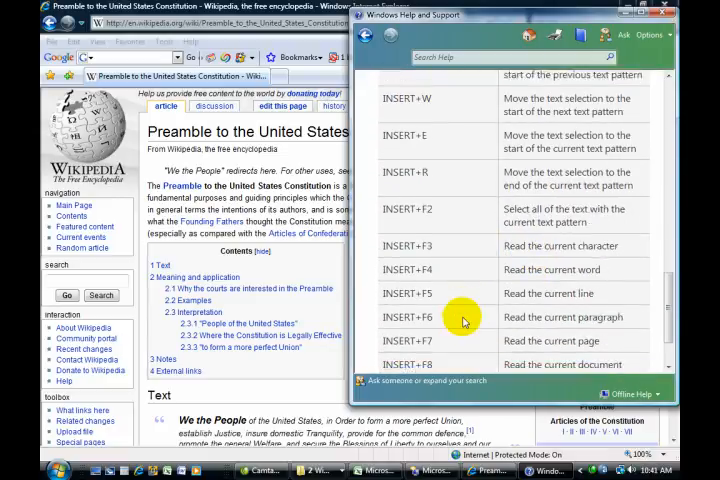